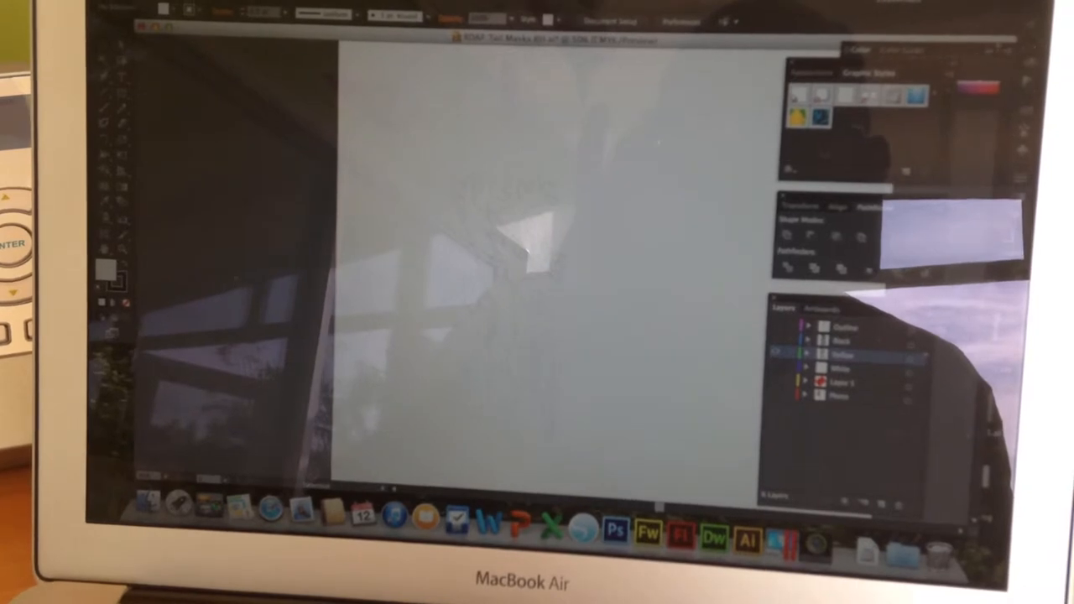
Step: Show the Illustrator application menu with Services, Hide Illustrator, Hide Others, Show All and Quit
left_click(113, 7)
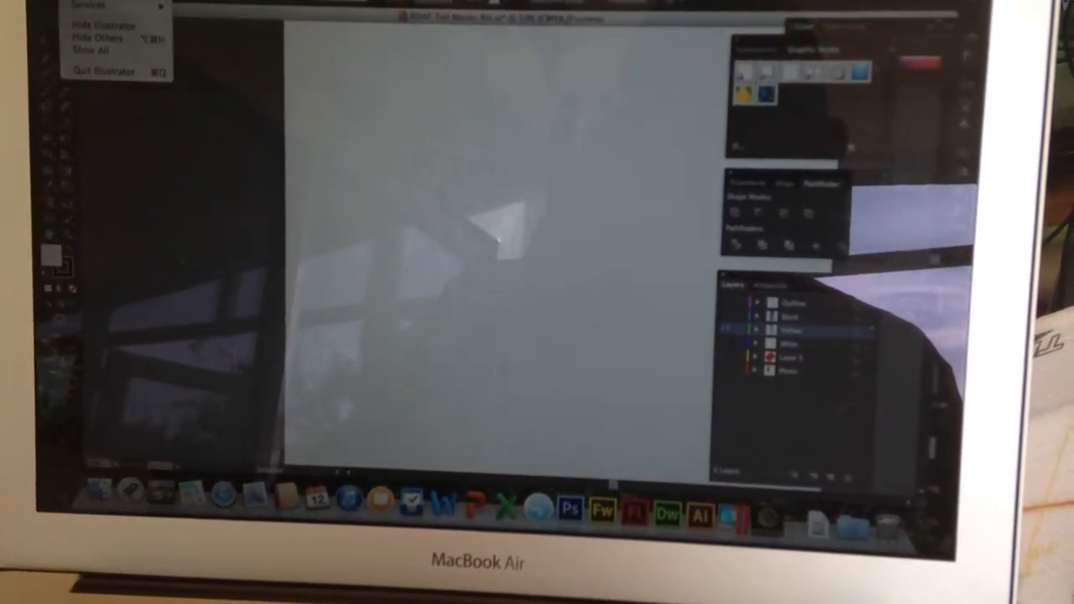